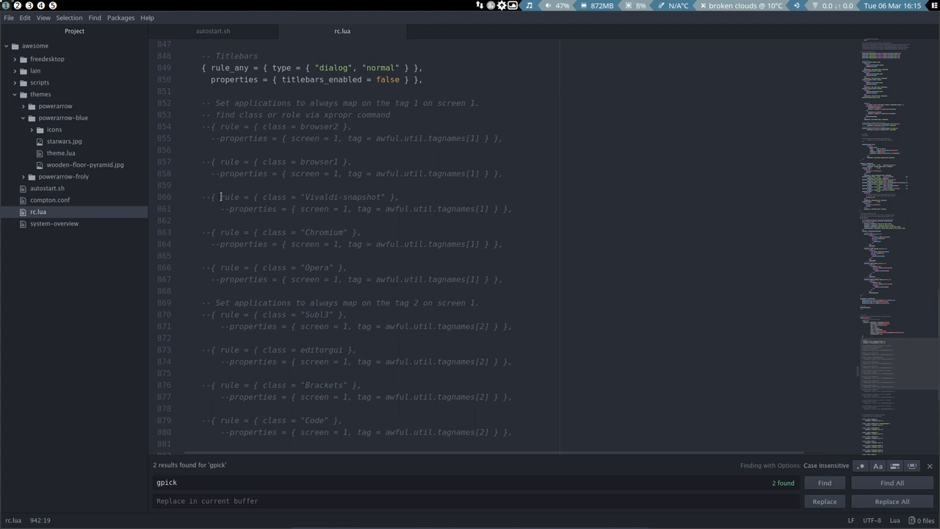
Restore the Vivaldi-snapshot rule to commented form and scroll down toward the Subl3 rule.
{"action": "left_click", "coordinate": [213, 197]}
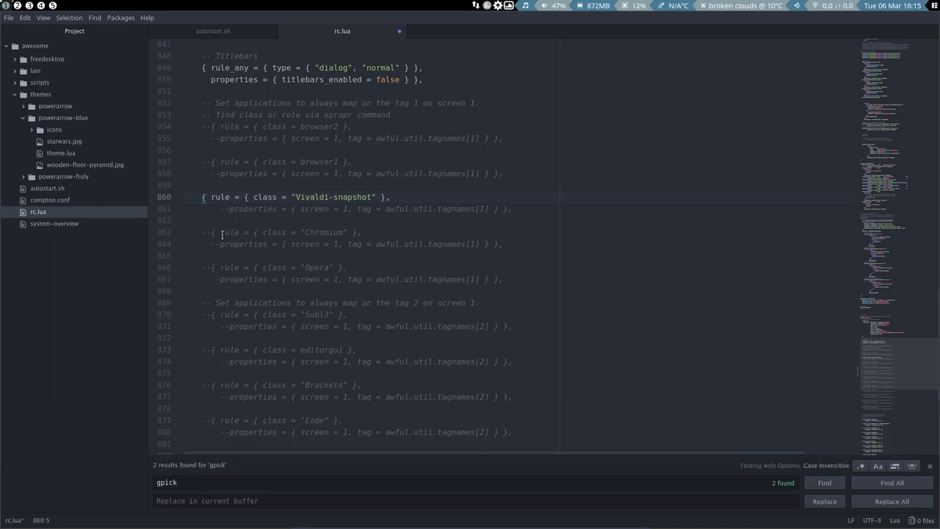
{"action": "key", "text": "ctrl+z"}
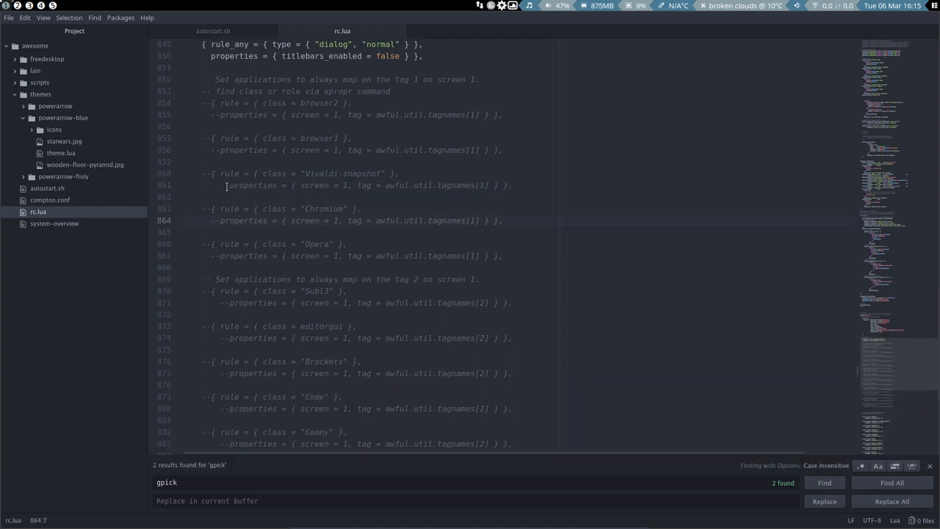
{"action": "scroll", "scroll_direction": "down", "scroll_amount": 3}
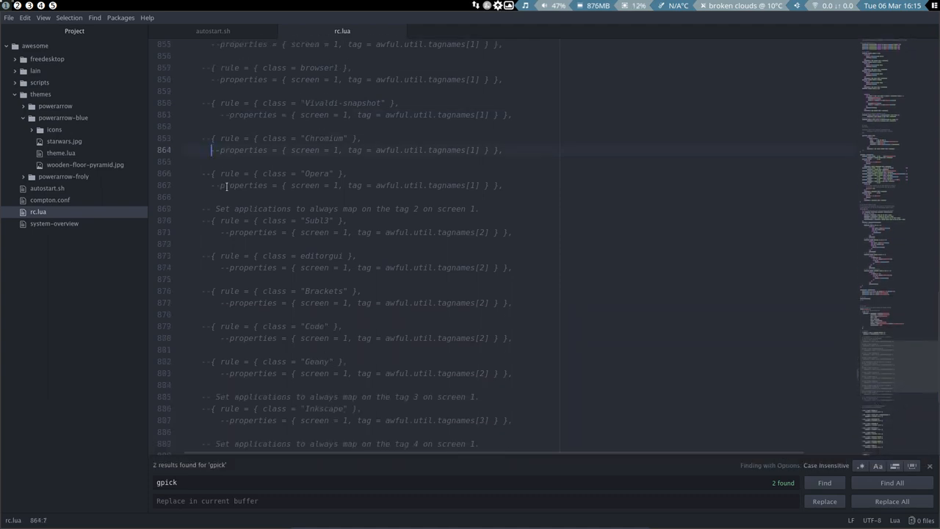
{"action": "scroll", "scroll_direction": "down", "scroll_amount": 3}
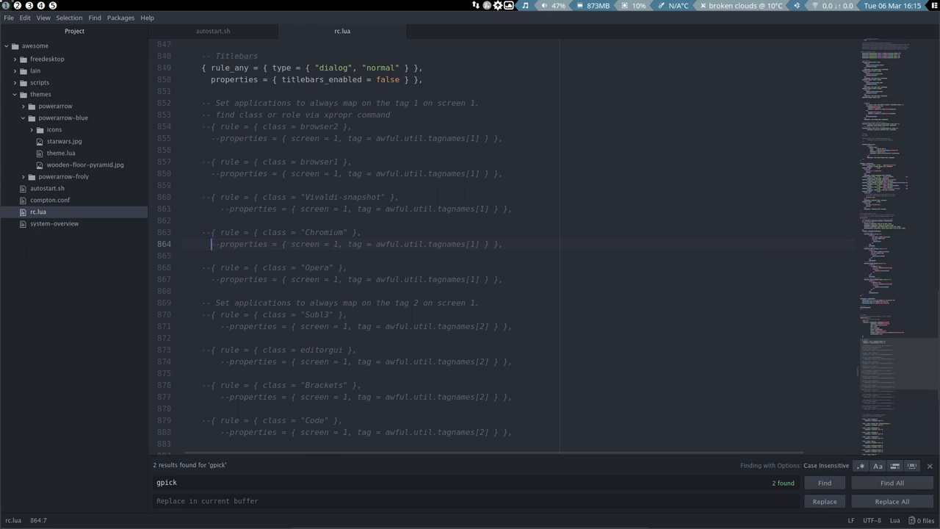
{"action": "mouse_move", "coordinate": [346, 104]}
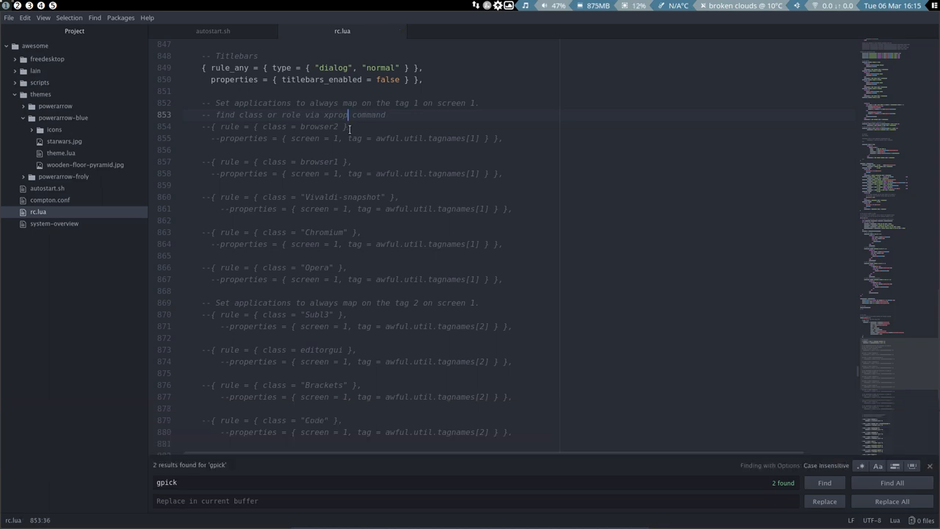
{"action": "mouse_move", "coordinate": [327, 129]}
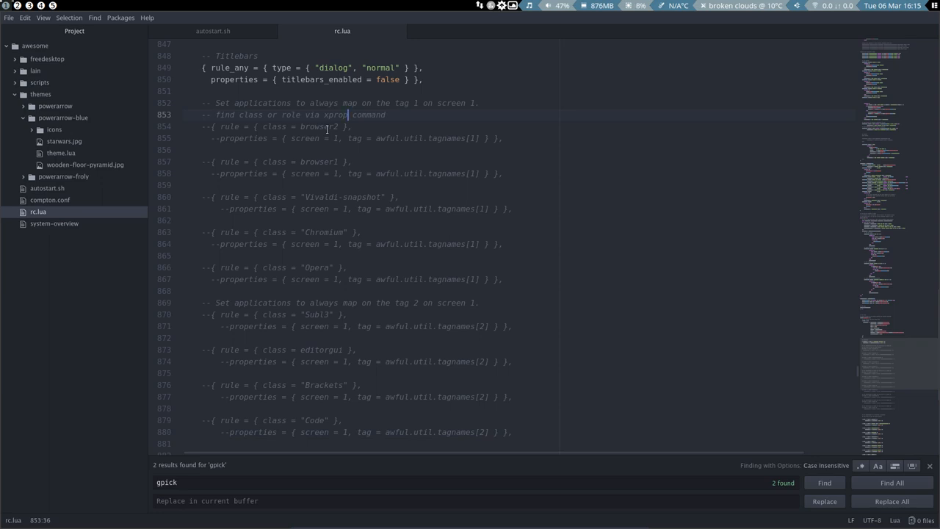
{"action": "mouse_move", "coordinate": [336, 138]}
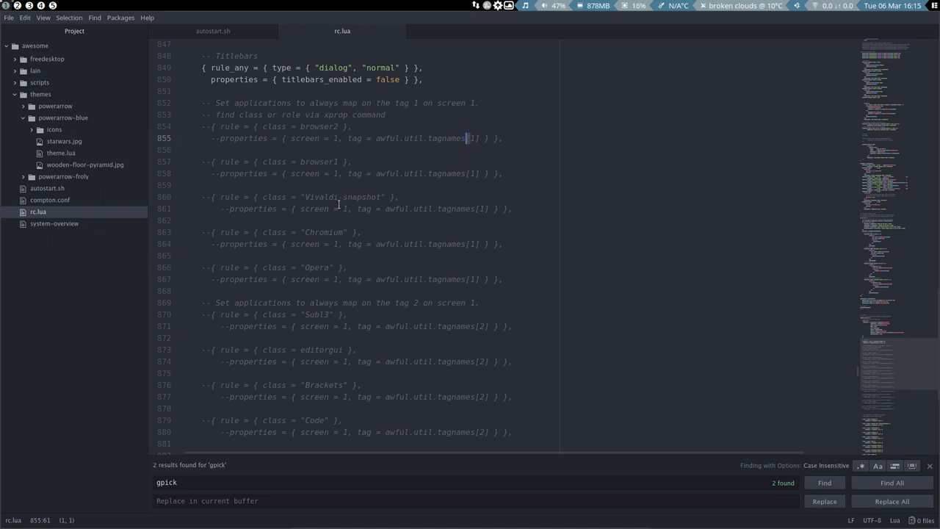
Change Subl3 to Atom on line 870 and uncomment lines 870–871, tidying the properties line.
{"action": "scroll", "scroll_direction": "down", "scroll_amount": 3}
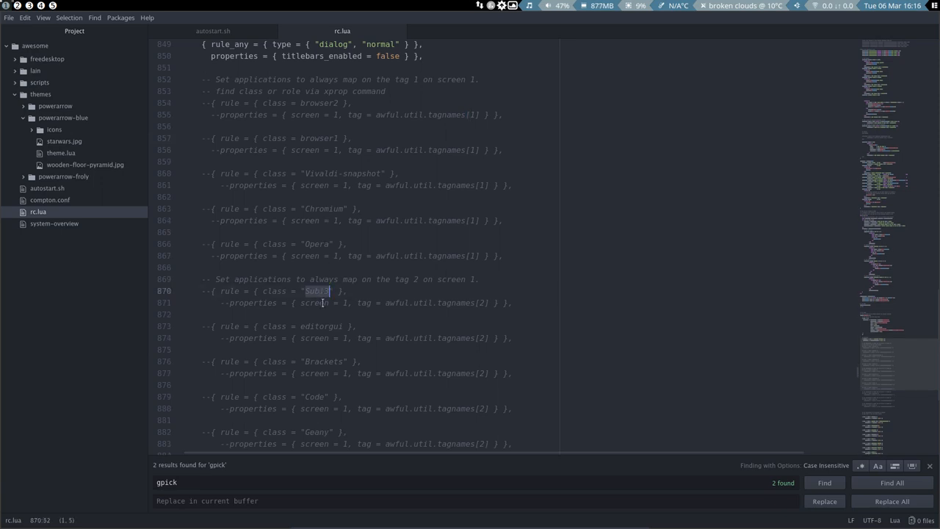
{"action": "type", "text": "Atpo"}
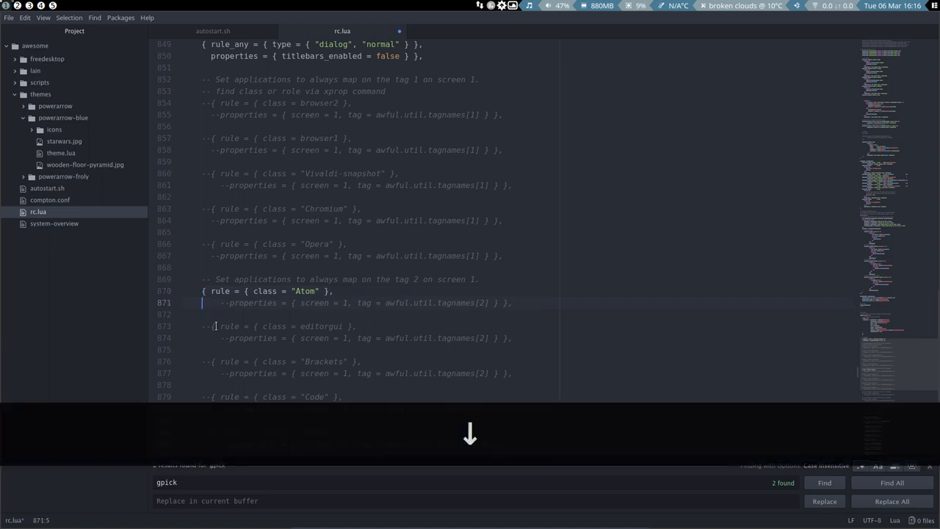
{"action": "key", "text": "Delete"}
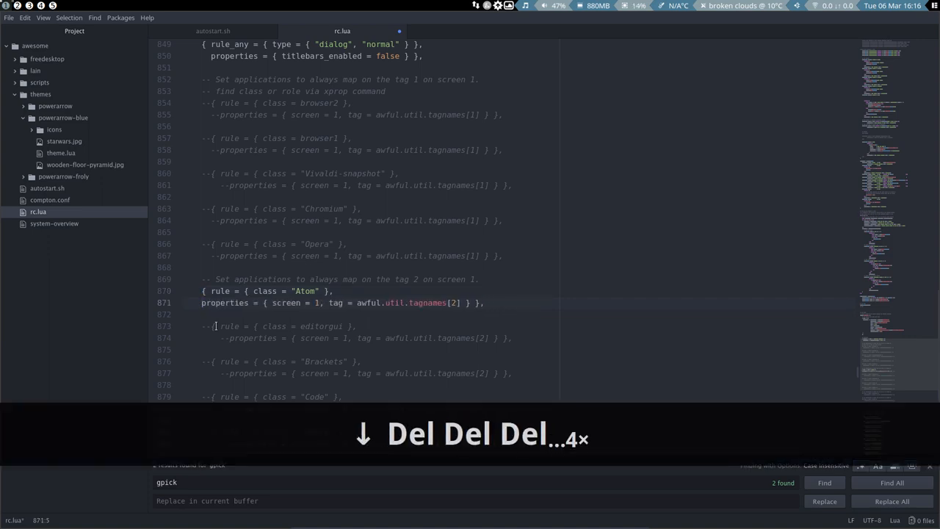
{"action": "key", "text": "ctrl+z"}
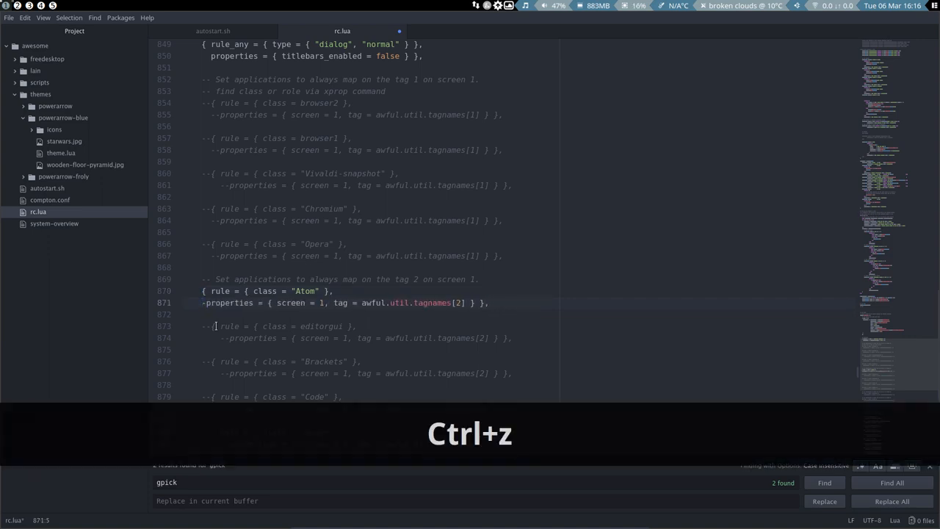
{"action": "key", "text": "ctrl+z"}
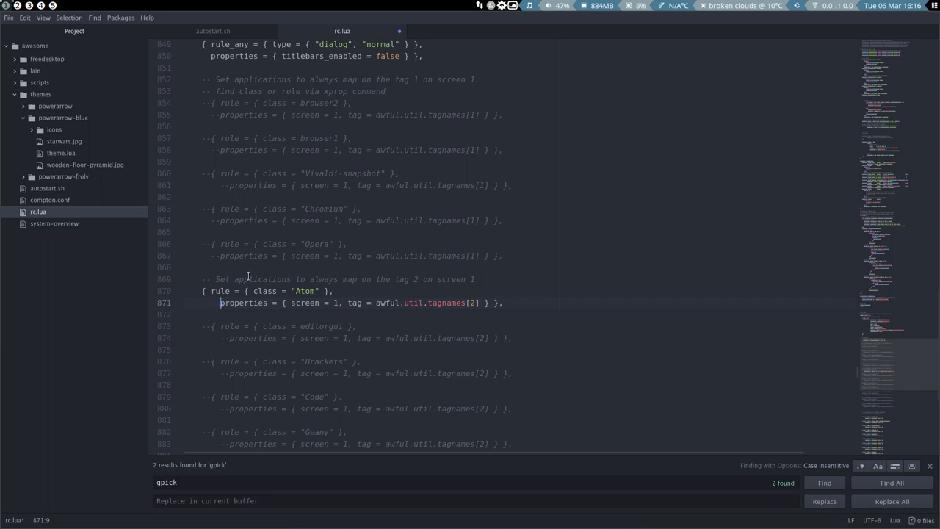
Save the edited rc.lua and close the Atom window.
{"action": "key", "text": "ctrl+s"}
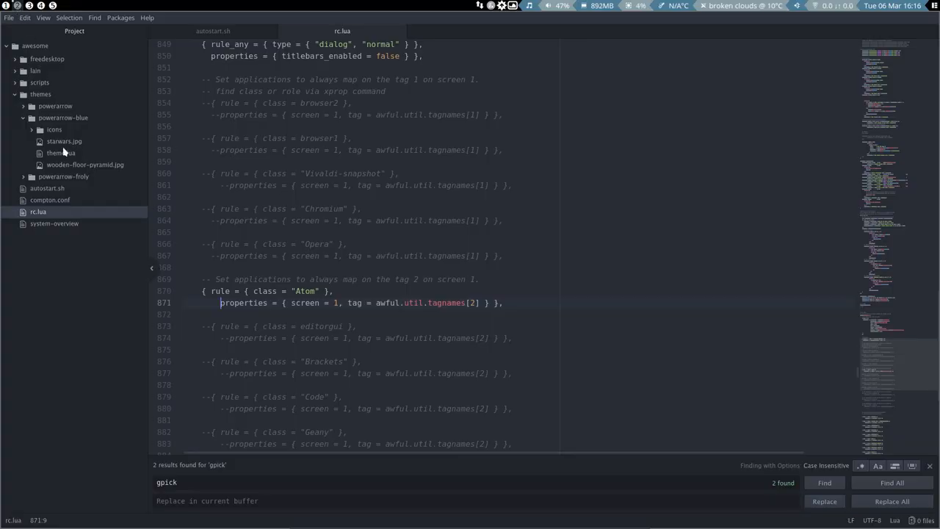
{"action": "key", "text": "Super+Shift+Q"}
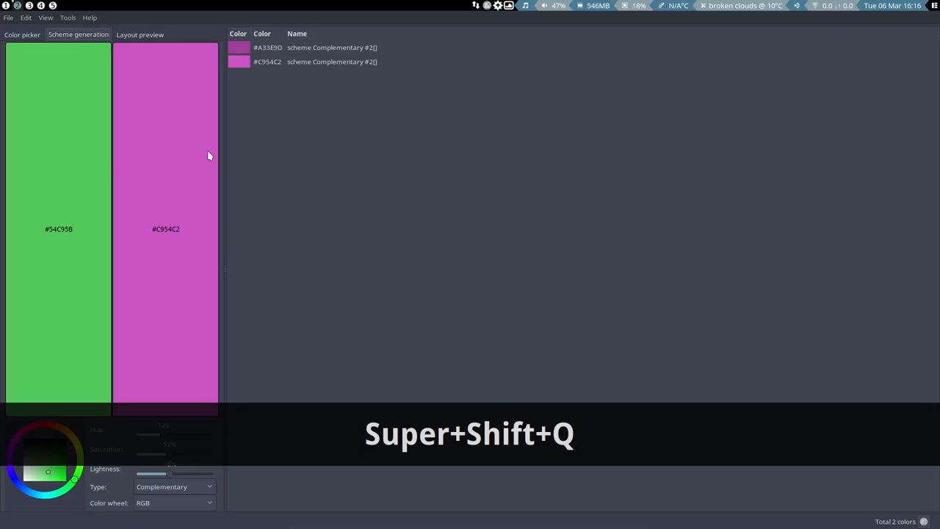
Close the Gpick colour picker window with Super+Shift+Q.
{"action": "key", "text": "Super+Shift+Q"}
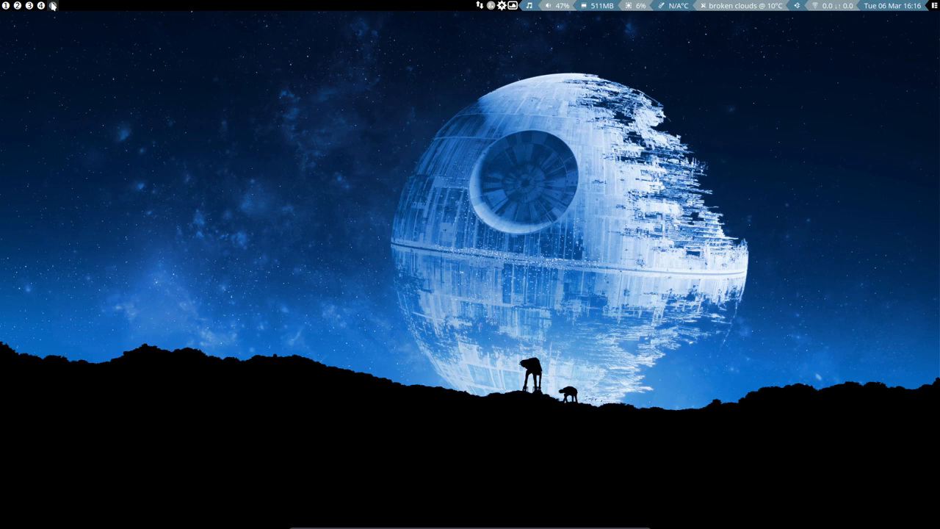
{"action": "mouse_move", "coordinate": [316, 232]}
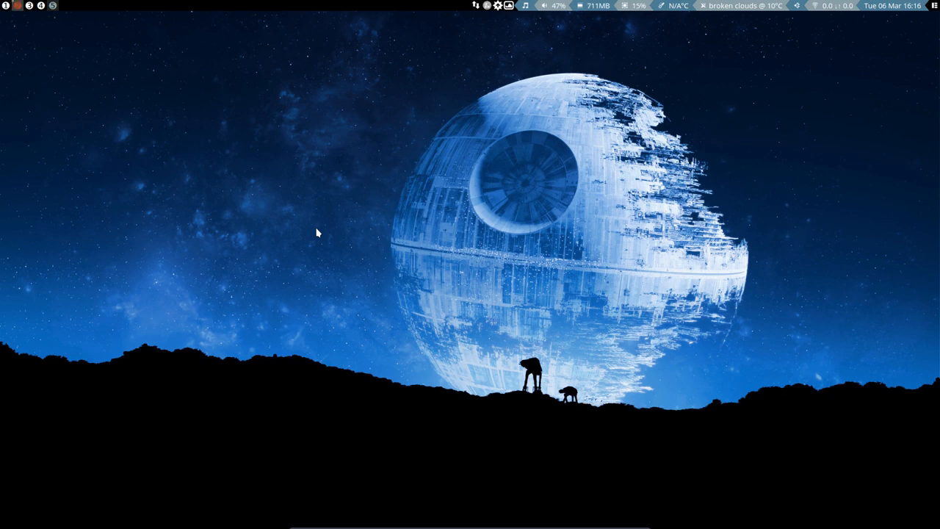
{"action": "mouse_move", "coordinate": [22, 25]}
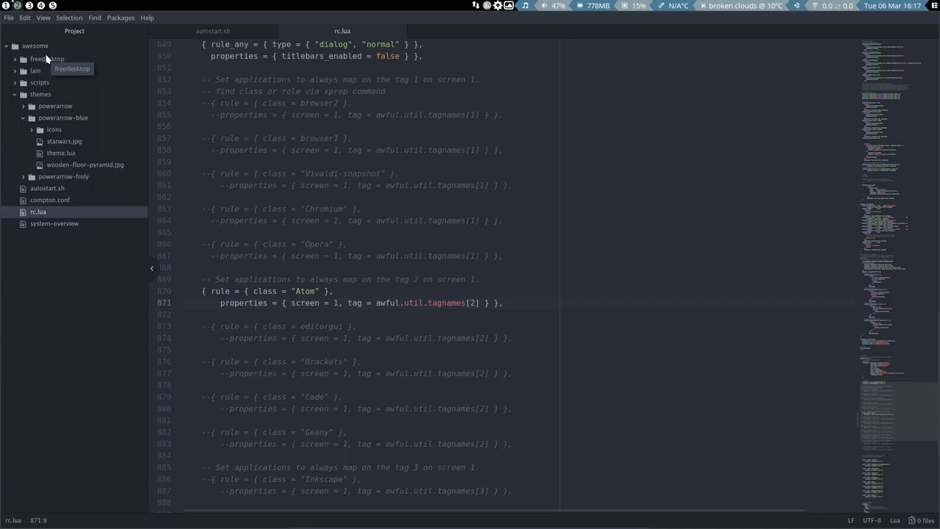
{"action": "mouse_move", "coordinate": [219, 302]}
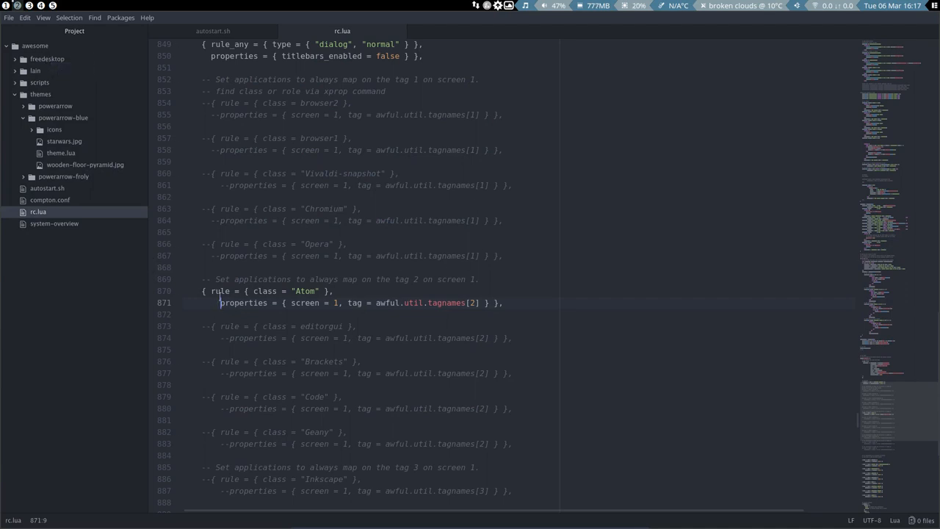